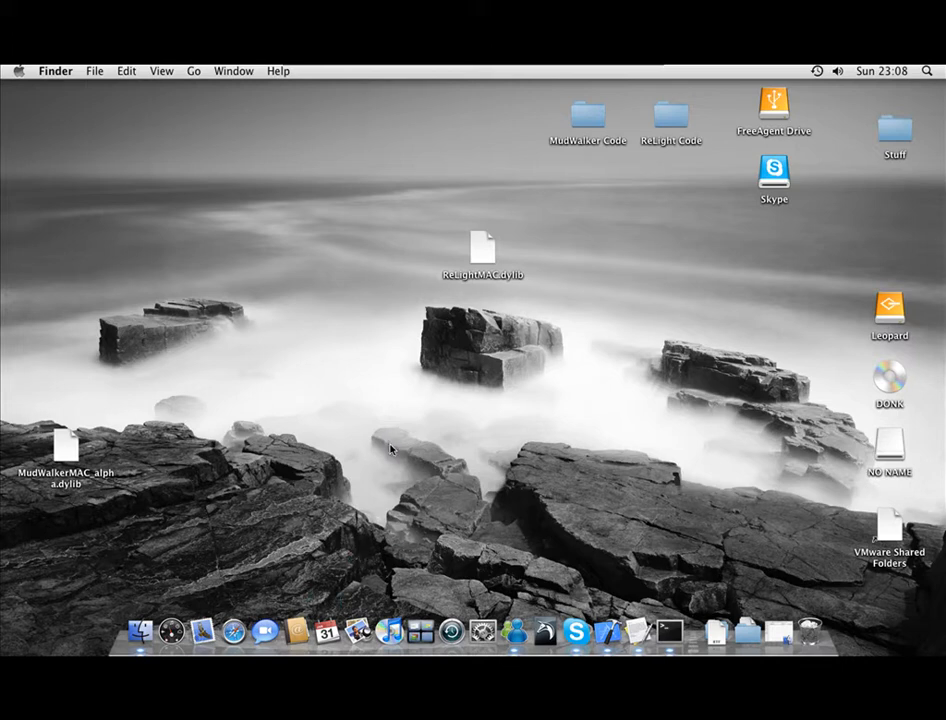
pyautogui.moveTo(516, 630)
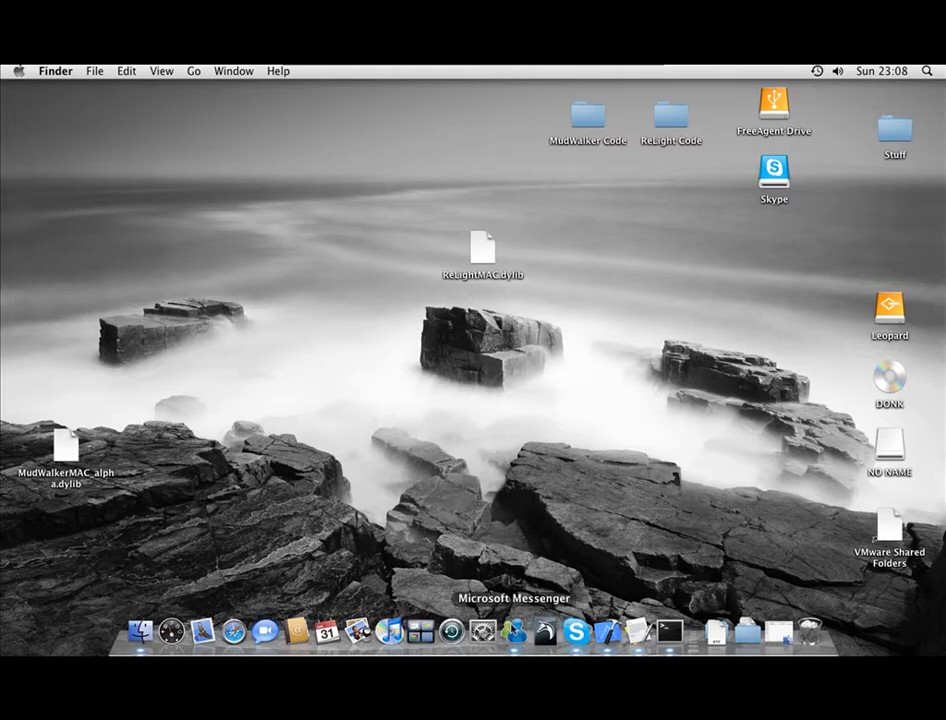
# Select ReLightMAC.dylib, then MudWalkerMAC_alpha.dylib, then ReLightMAC.dylib again on the desktop
pyautogui.click(487, 245)
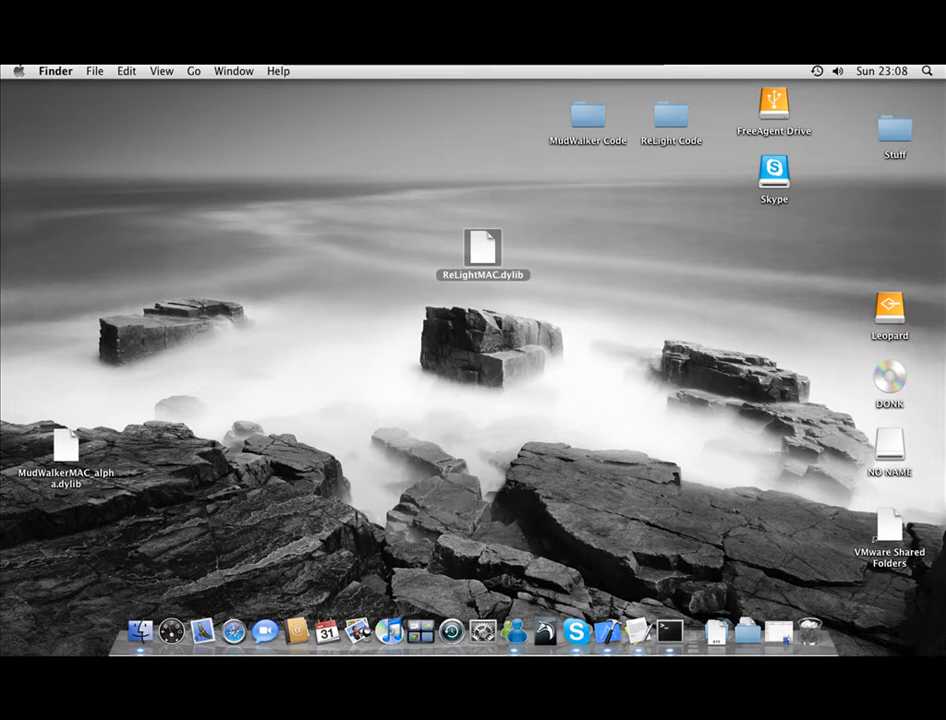
pyautogui.click(64, 459)
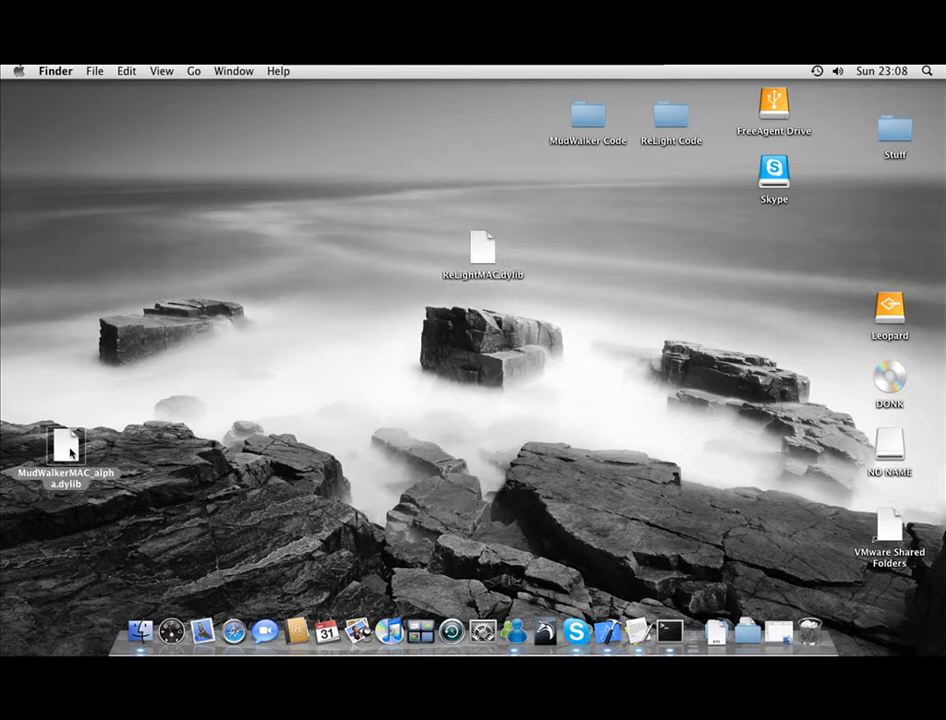
pyautogui.click(485, 247)
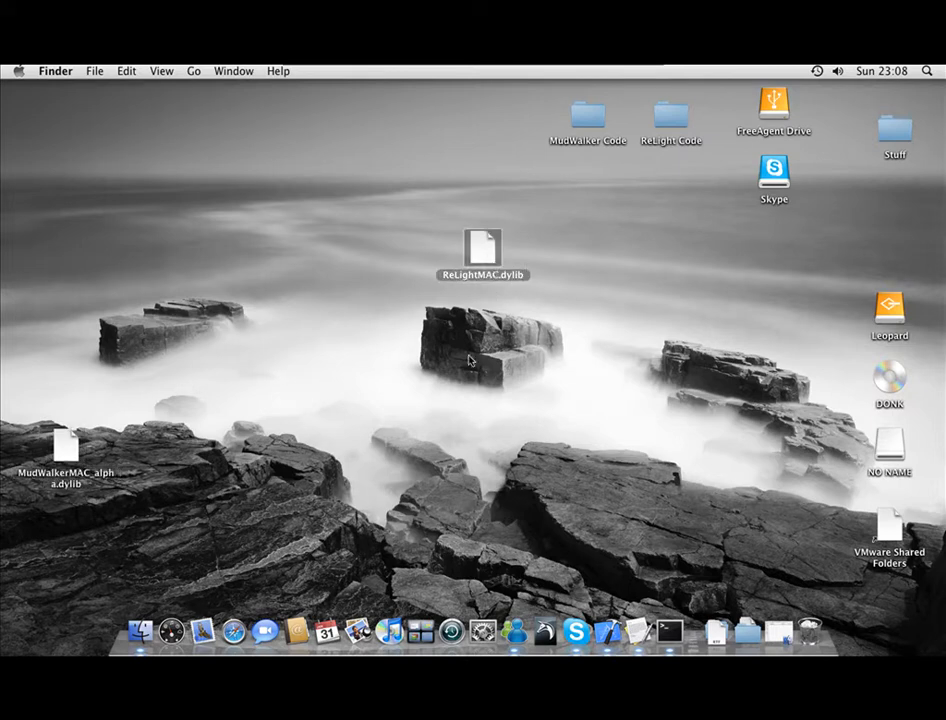
pyautogui.moveTo(142, 649)
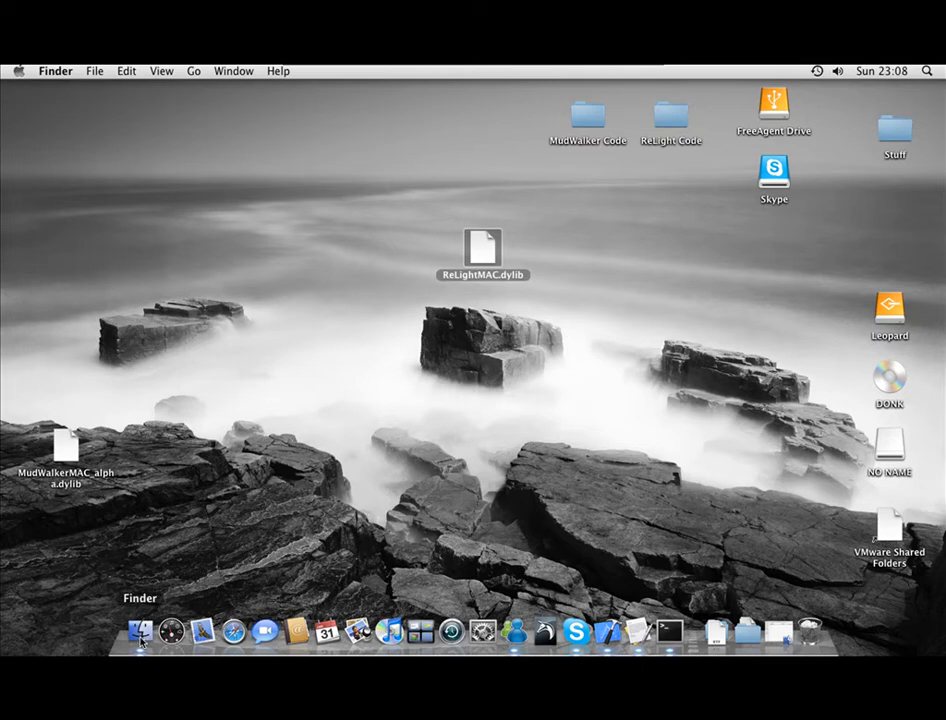
pyautogui.moveTo(385, 356)
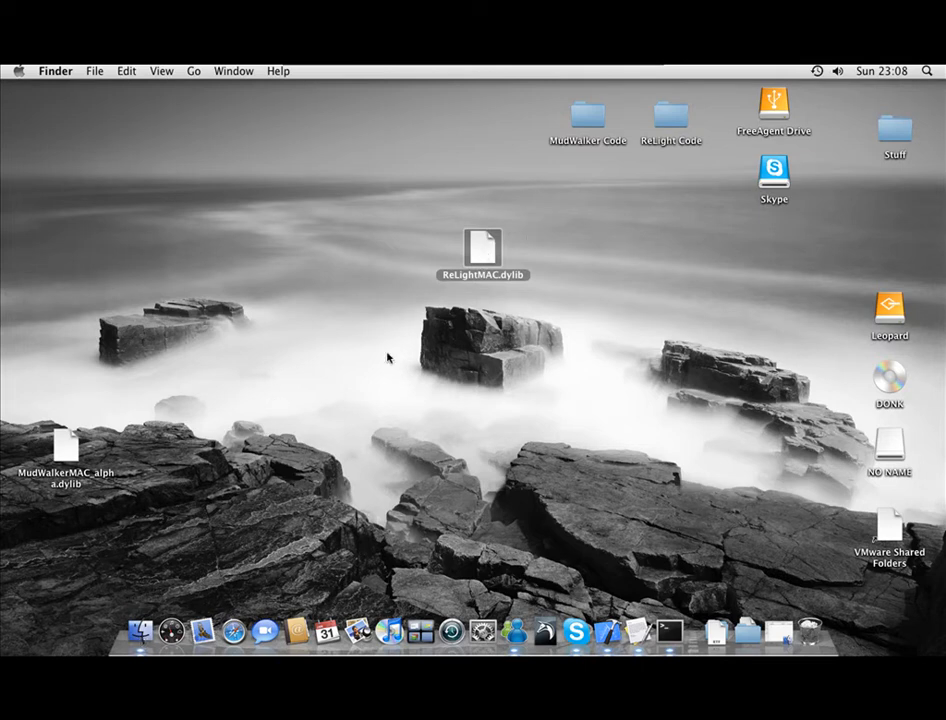
pyautogui.moveTo(141, 651)
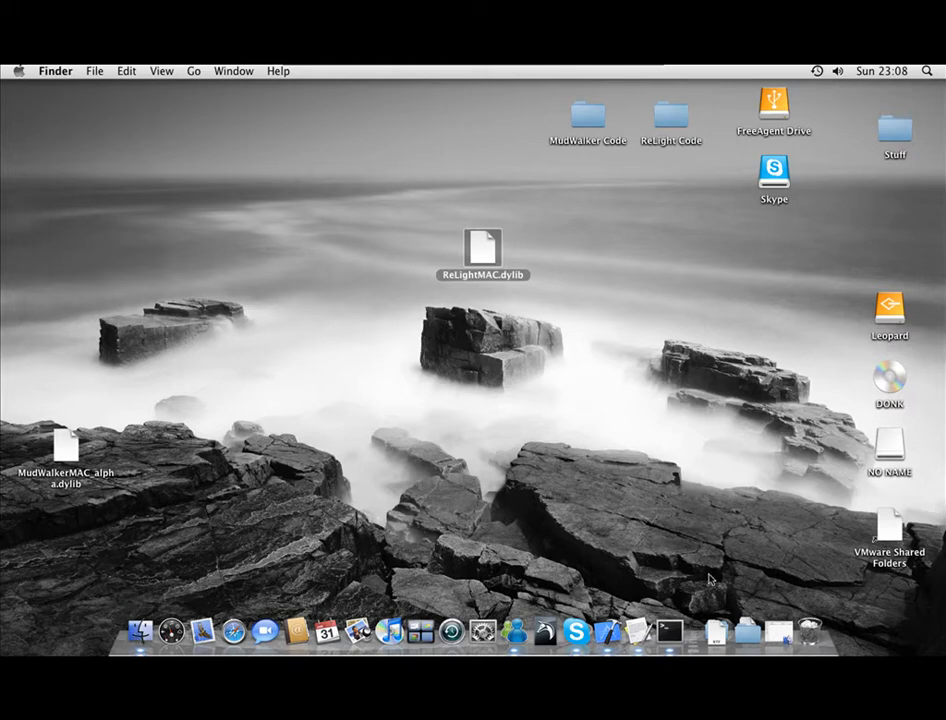
pyautogui.moveTo(252, 612)
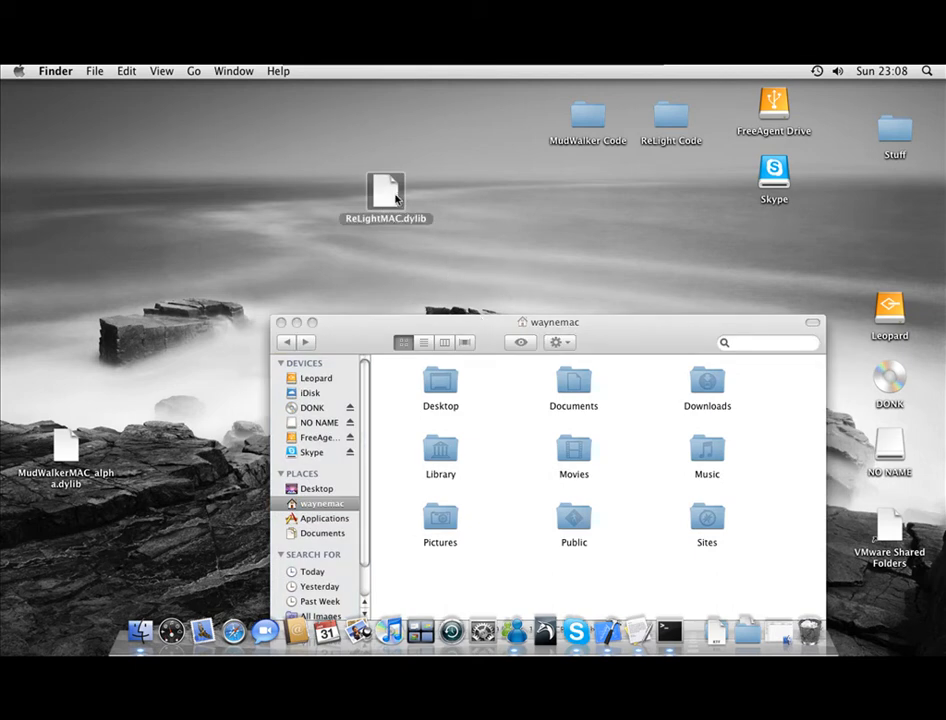
# Reposition the home folder window higher on the screen
pyautogui.rightClick(383, 190)
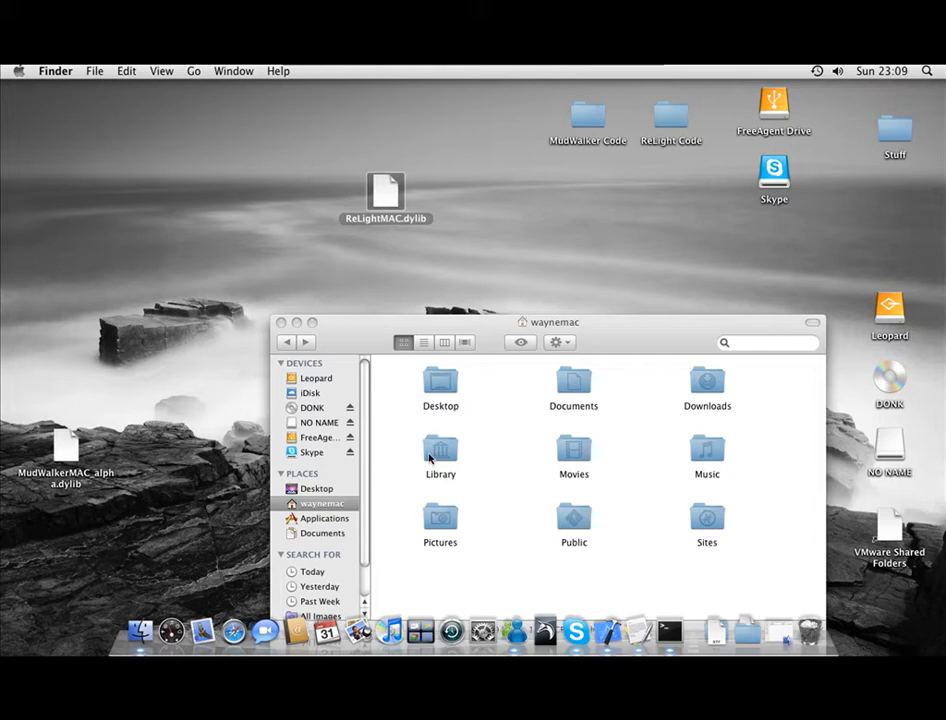
pyautogui.moveTo(550, 321); pyautogui.dragTo(574, 169)
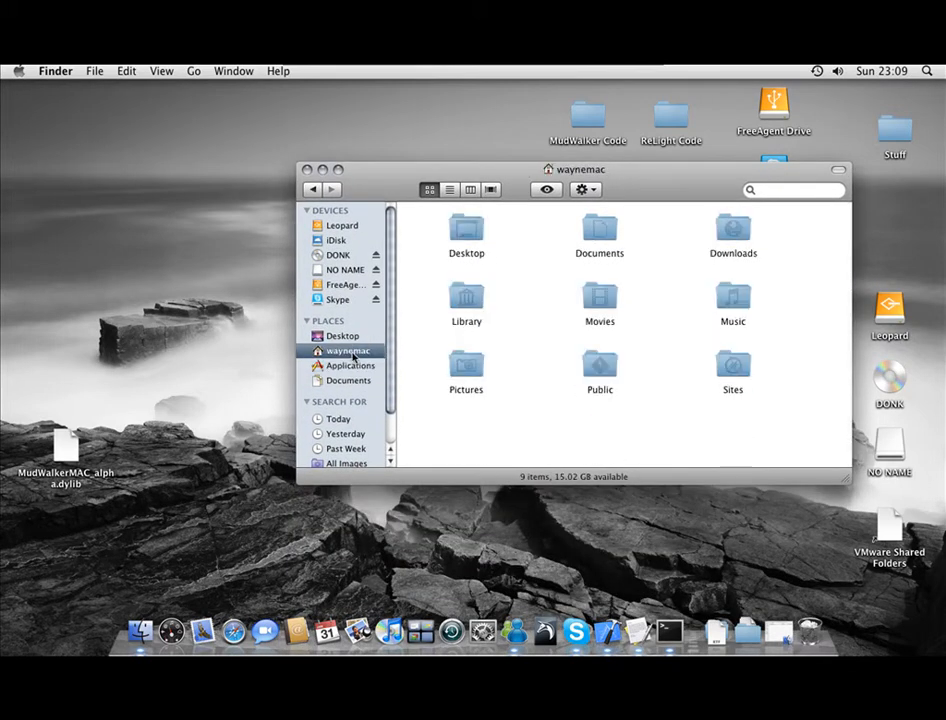
# Navigate Library > Application Support > Autodesk > Mudbox 2010 > Plugins
pyautogui.doubleClick(466, 300)
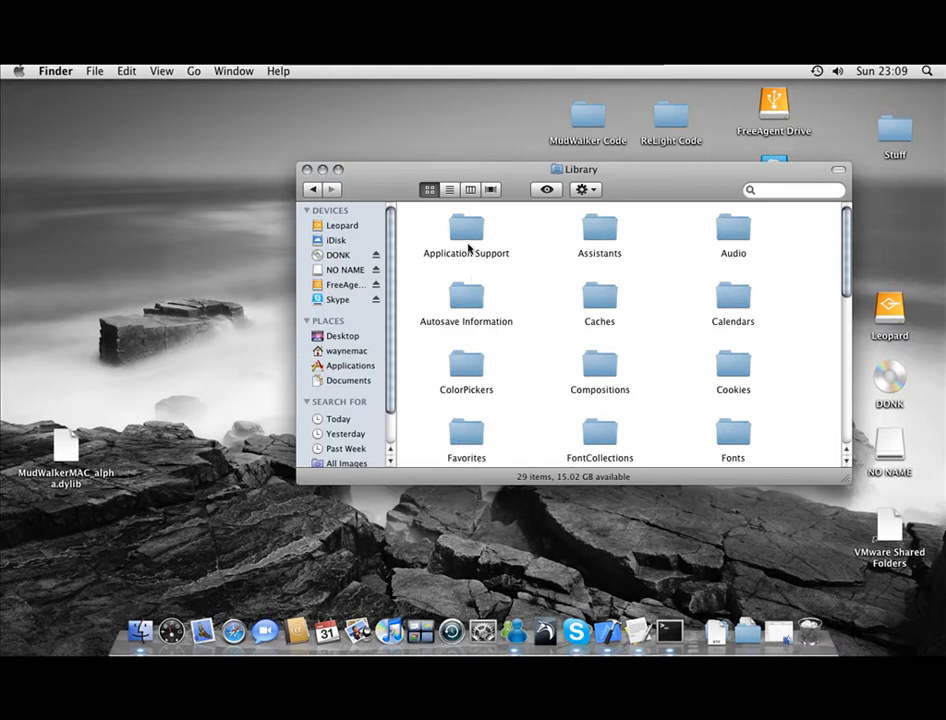
pyautogui.doubleClick(466, 228)
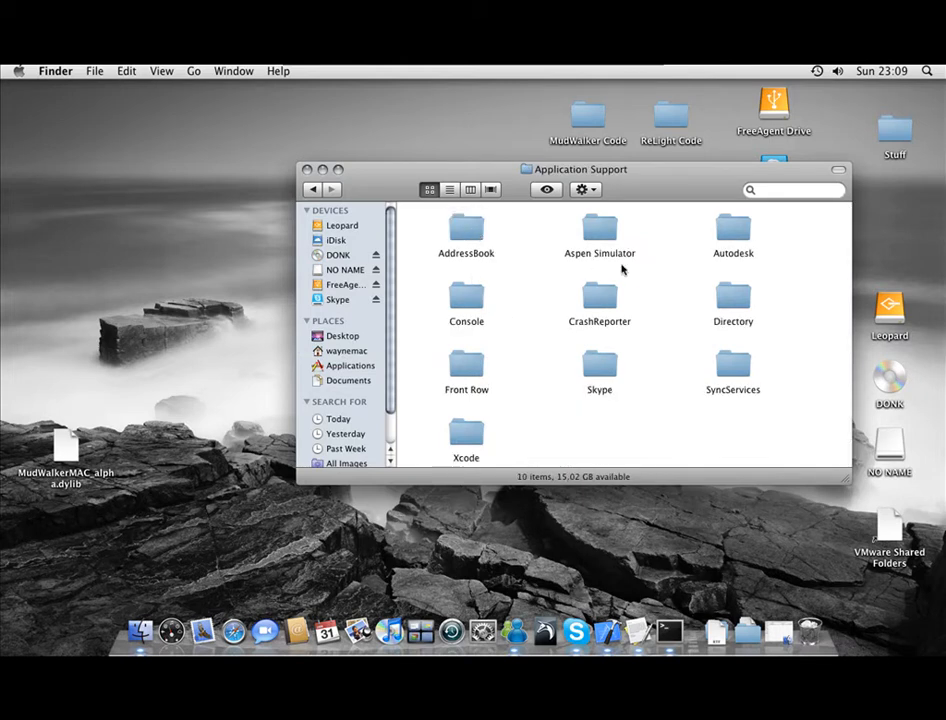
pyautogui.doubleClick(732, 225)
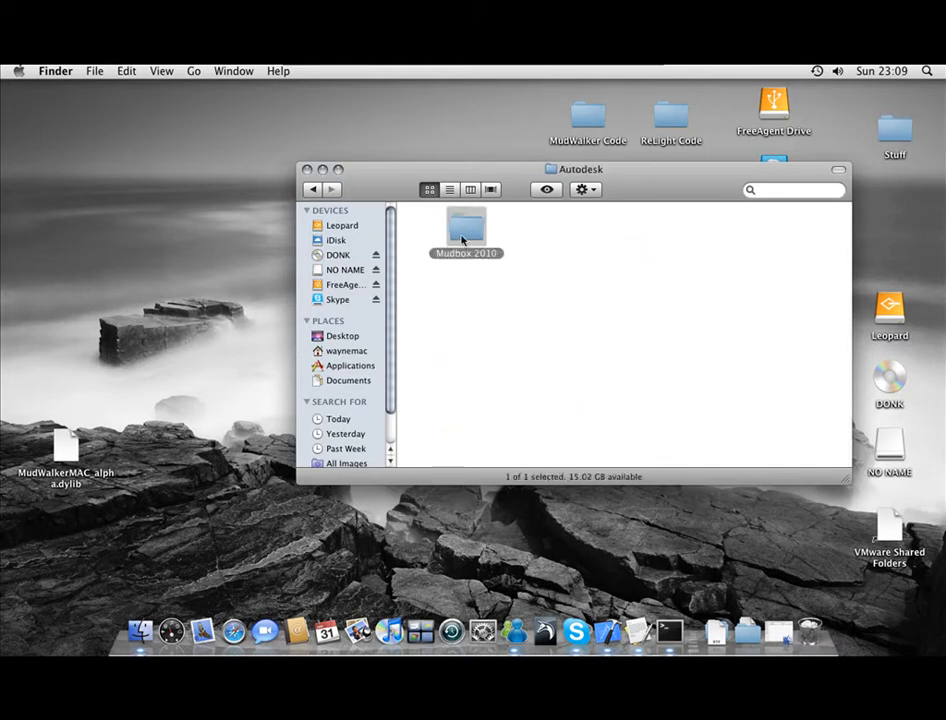
pyautogui.doubleClick(465, 223)
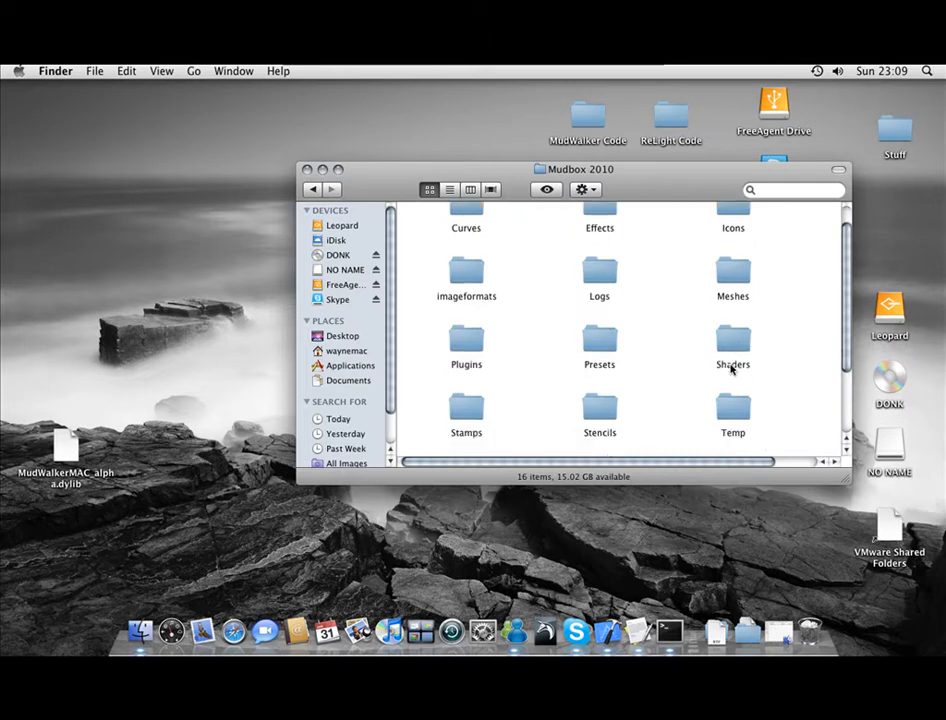
pyautogui.scroll(-3)
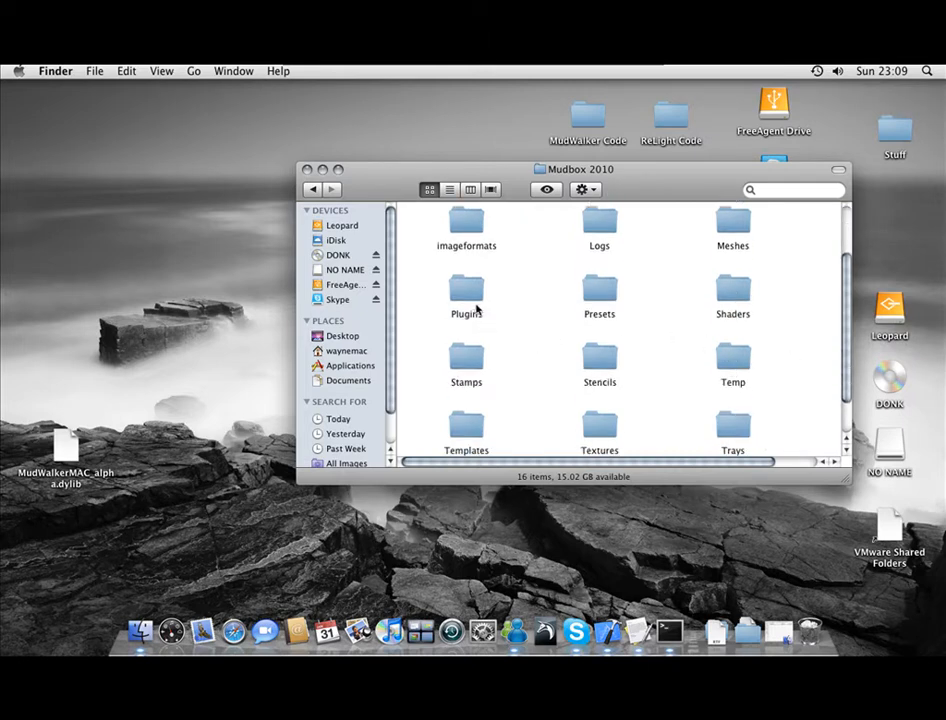
pyautogui.doubleClick(466, 290)
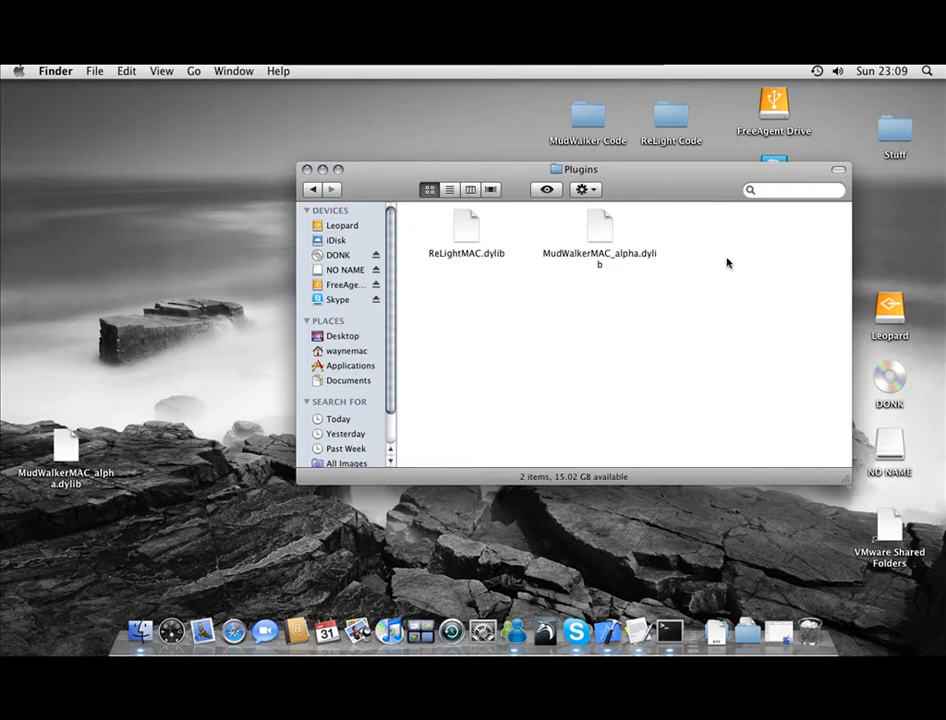
pyautogui.moveTo(307, 318)
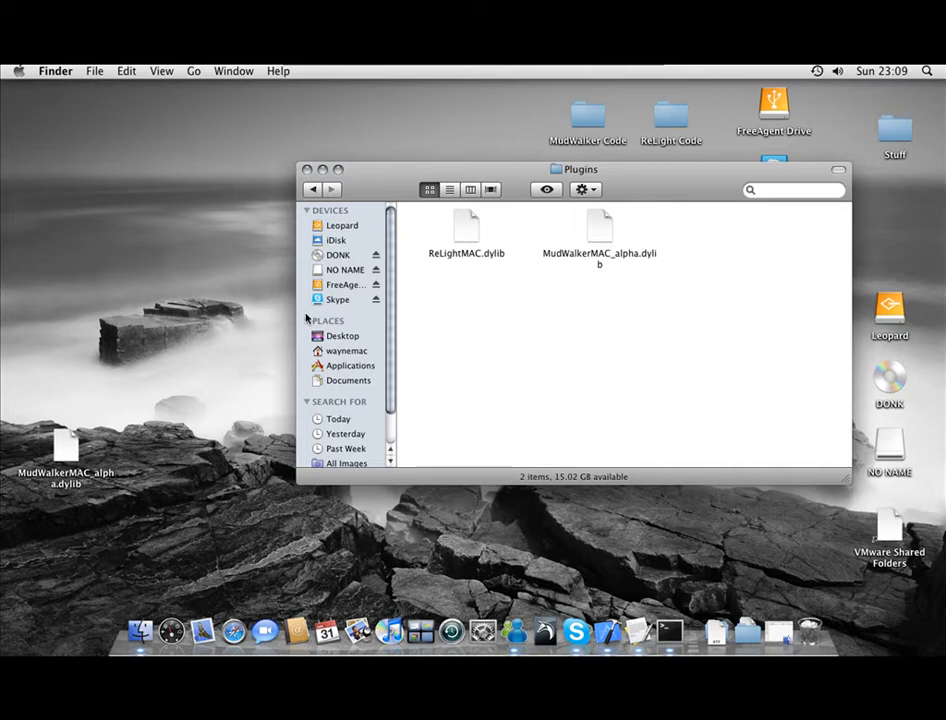
pyautogui.moveTo(595, 132)
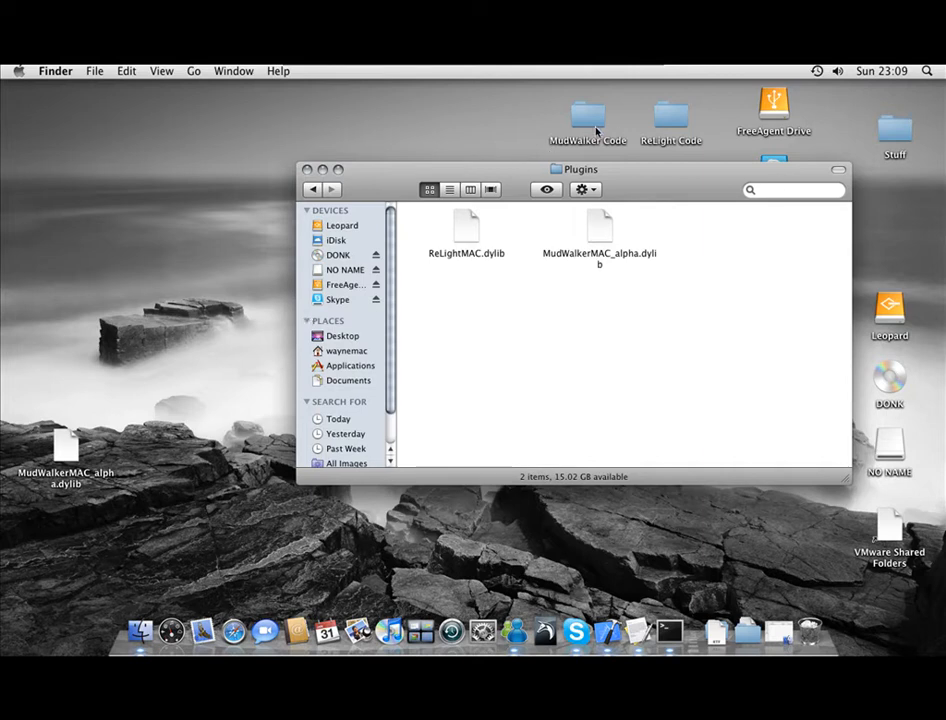
pyautogui.moveTo(686, 120)
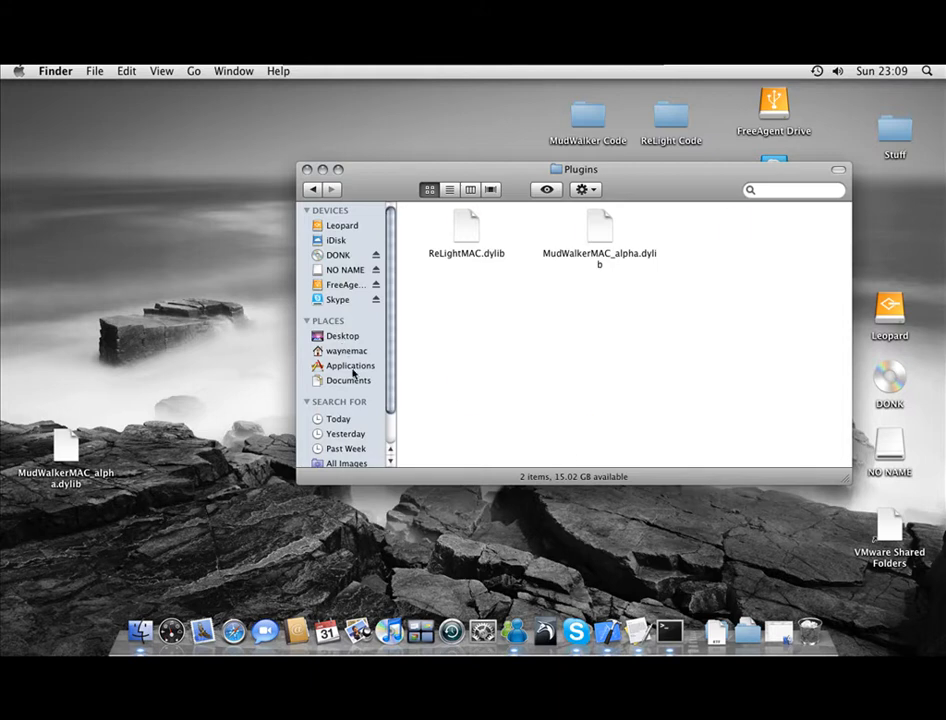
# Navigate Applications > Autodesk > Mudbox2010 > ReLight to reveal Config.txt
pyautogui.click(351, 365)
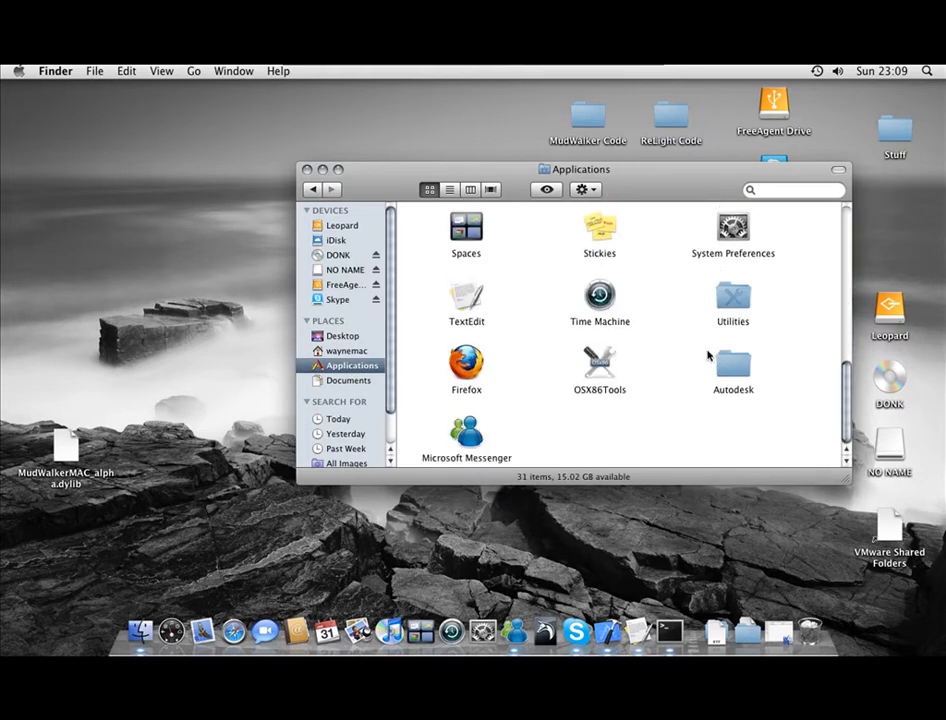
pyautogui.moveTo(740, 373)
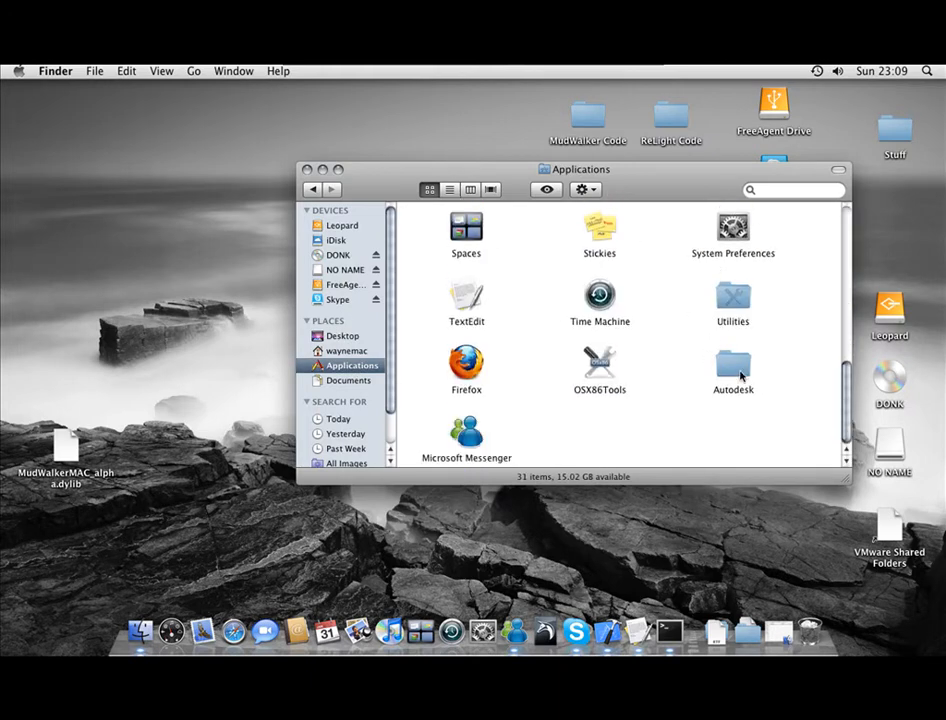
pyautogui.doubleClick(733, 360)
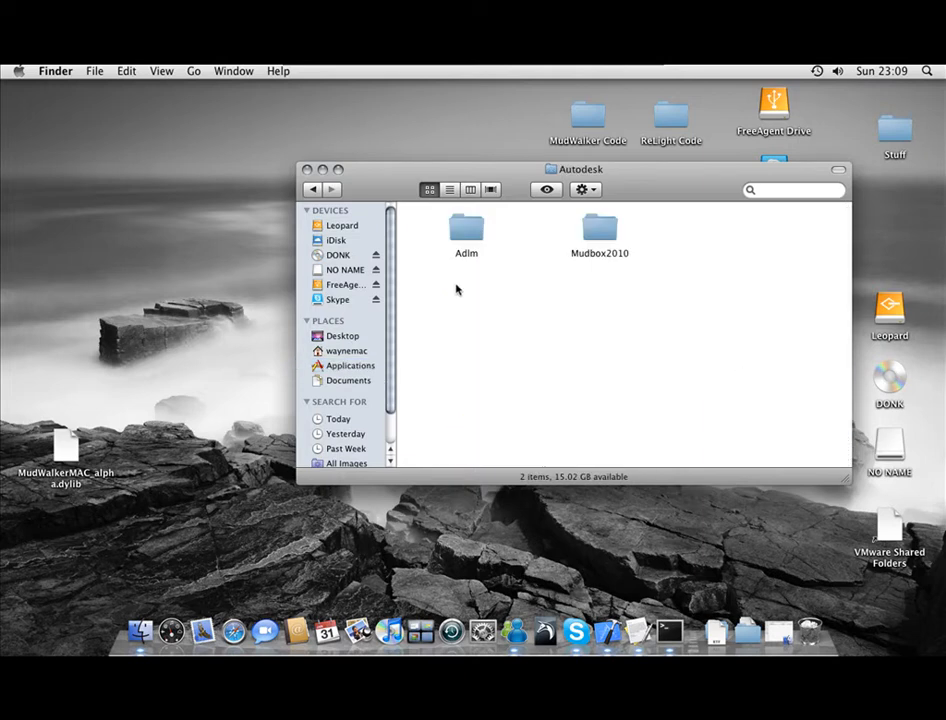
pyautogui.doubleClick(599, 228)
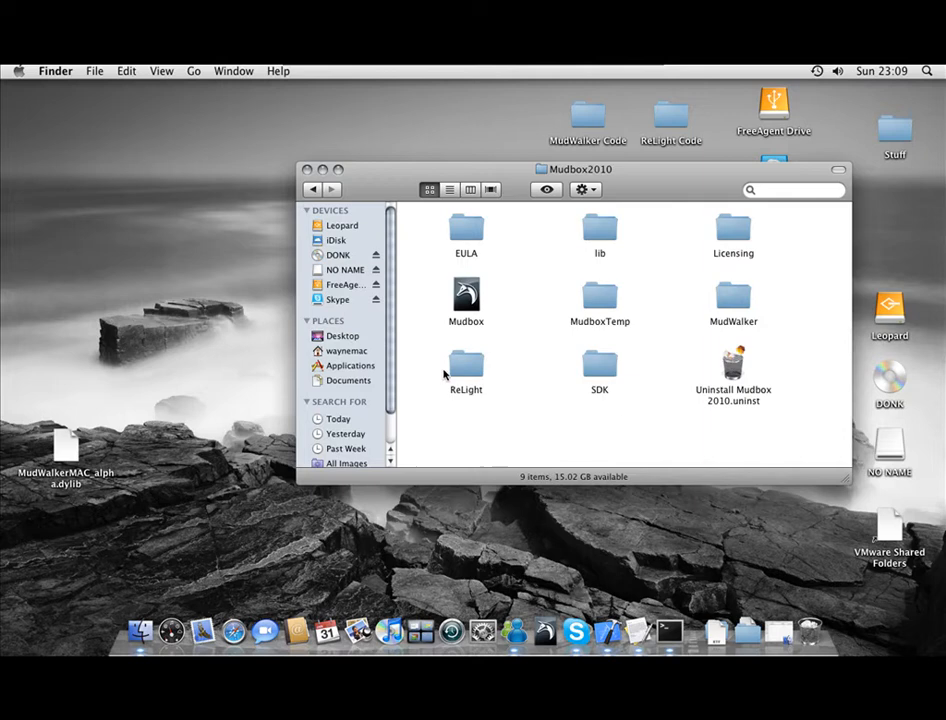
pyautogui.click(465, 365)
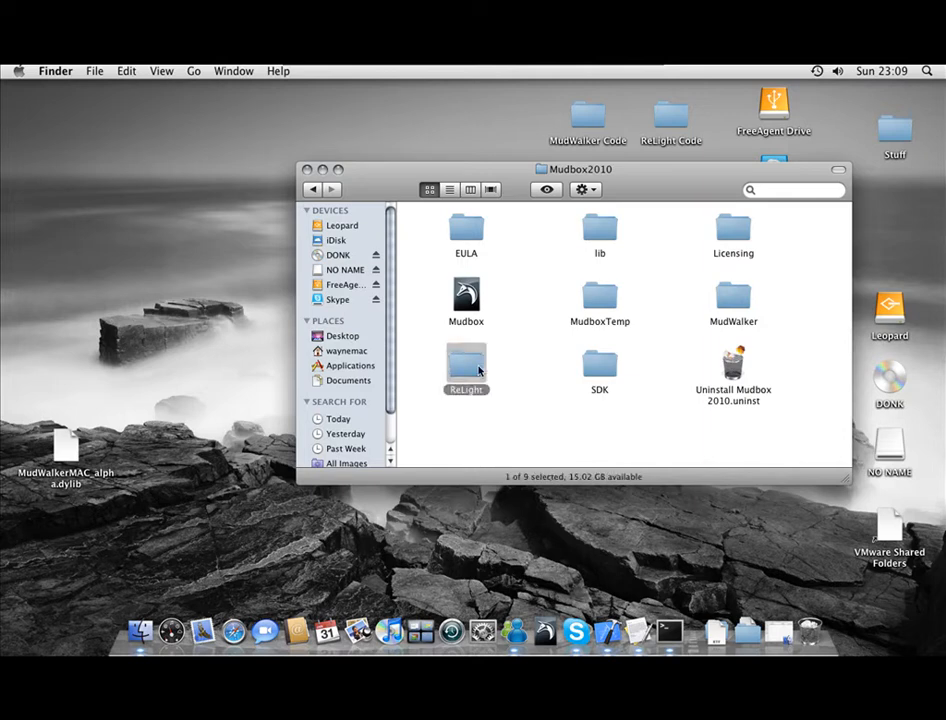
pyautogui.doubleClick(465, 363)
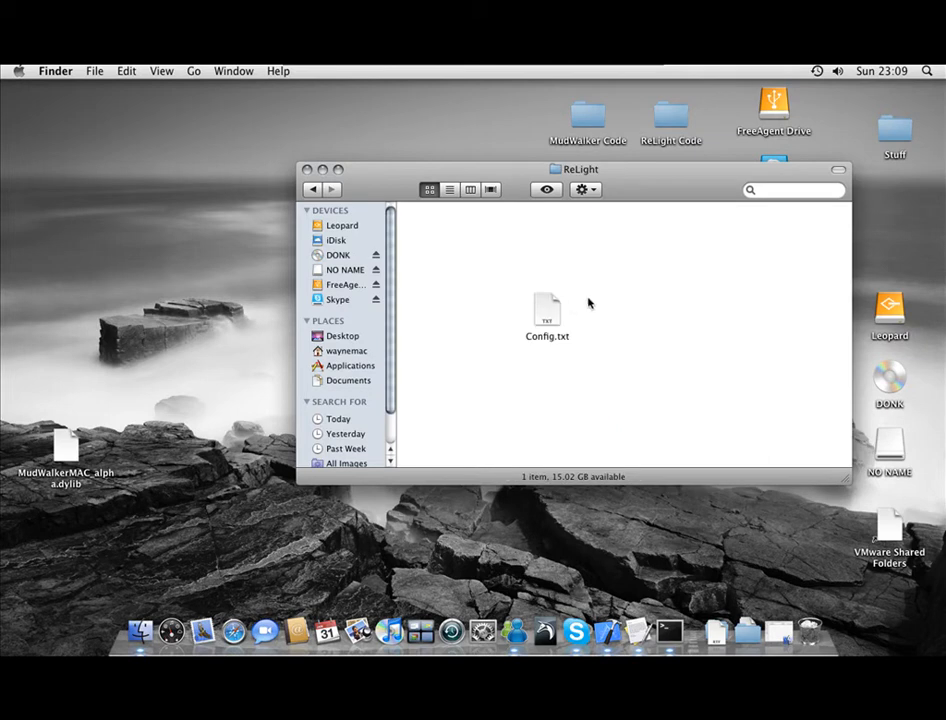
# Open Config.txt in TextEdit and remove stray text, keeping the After Effects CS4 path
pyautogui.doubleClick(546, 310)
pyautogui.write('/Applications/Adobe after effects cs4/adobe after effects.app')
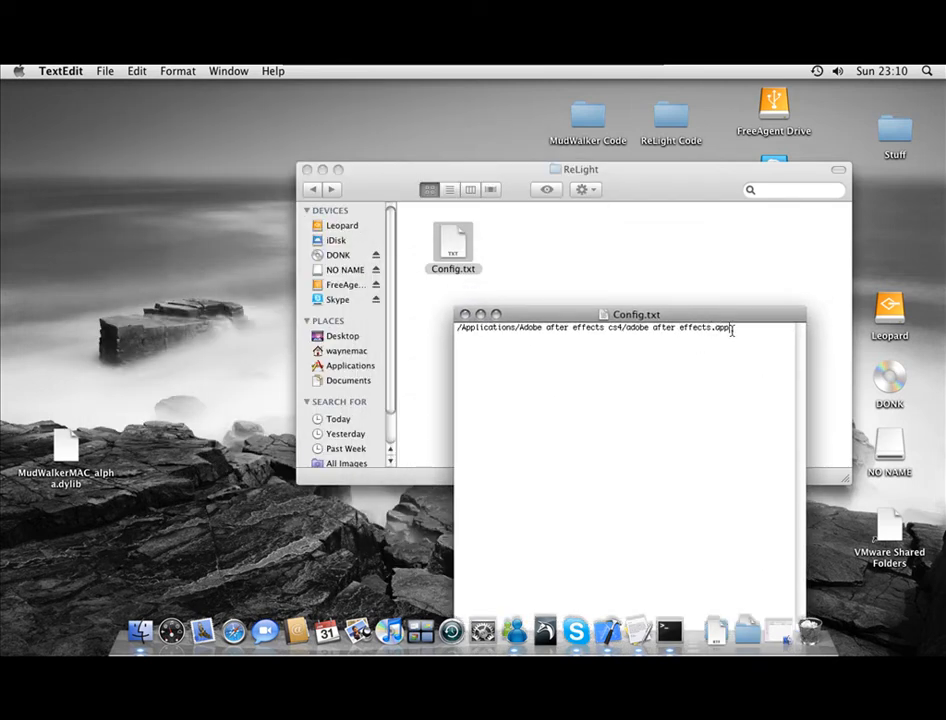
pyautogui.moveTo(736, 395)
pyautogui.write('nnn.gfm/g..smgfs')
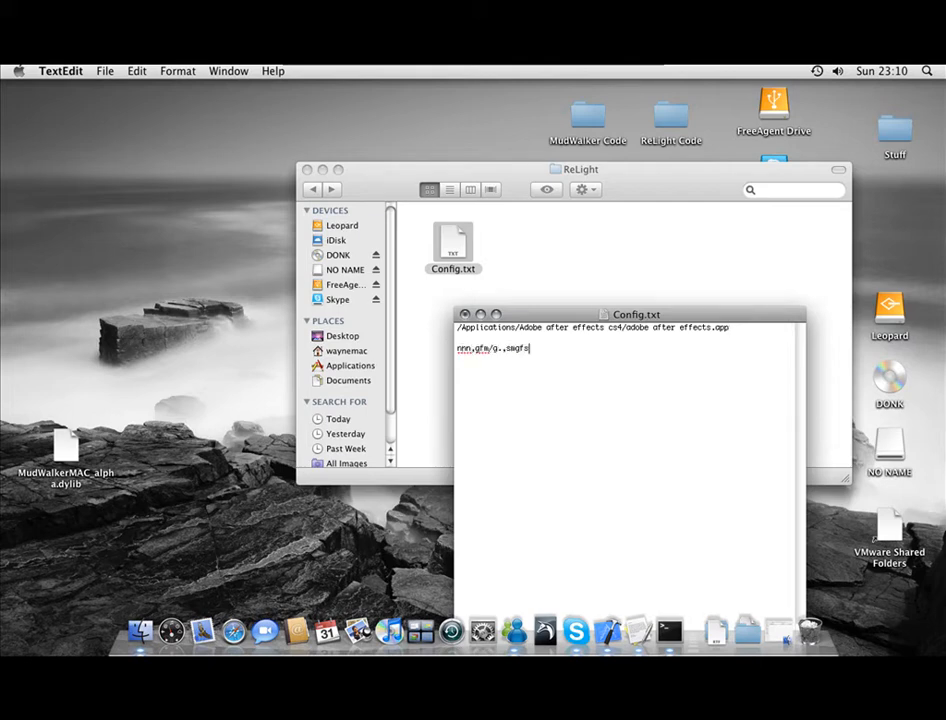
pyautogui.press('Return')
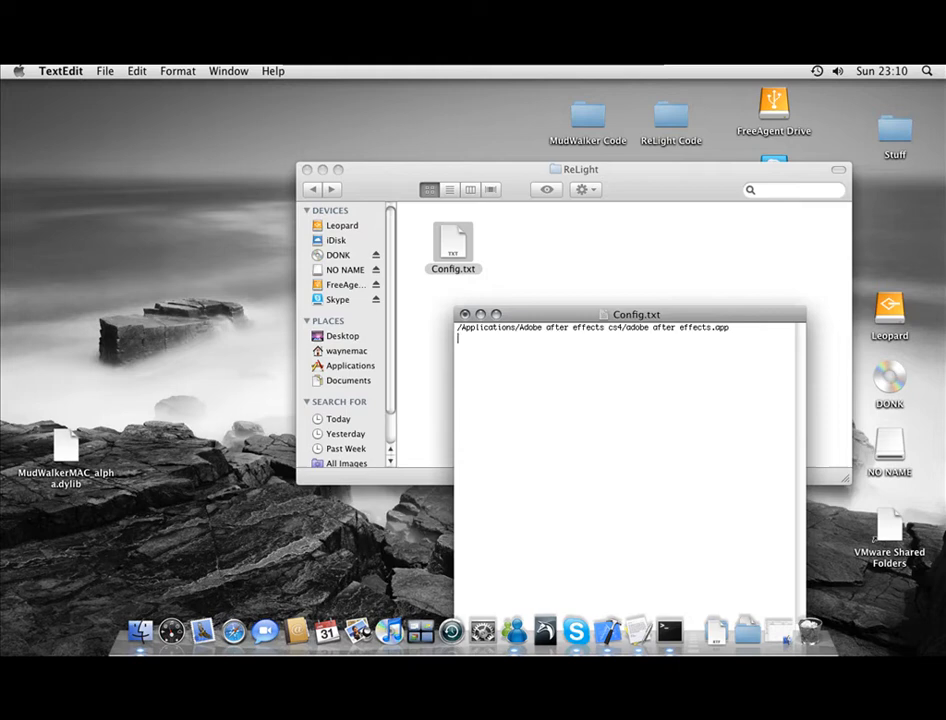
pyautogui.moveTo(637, 238)
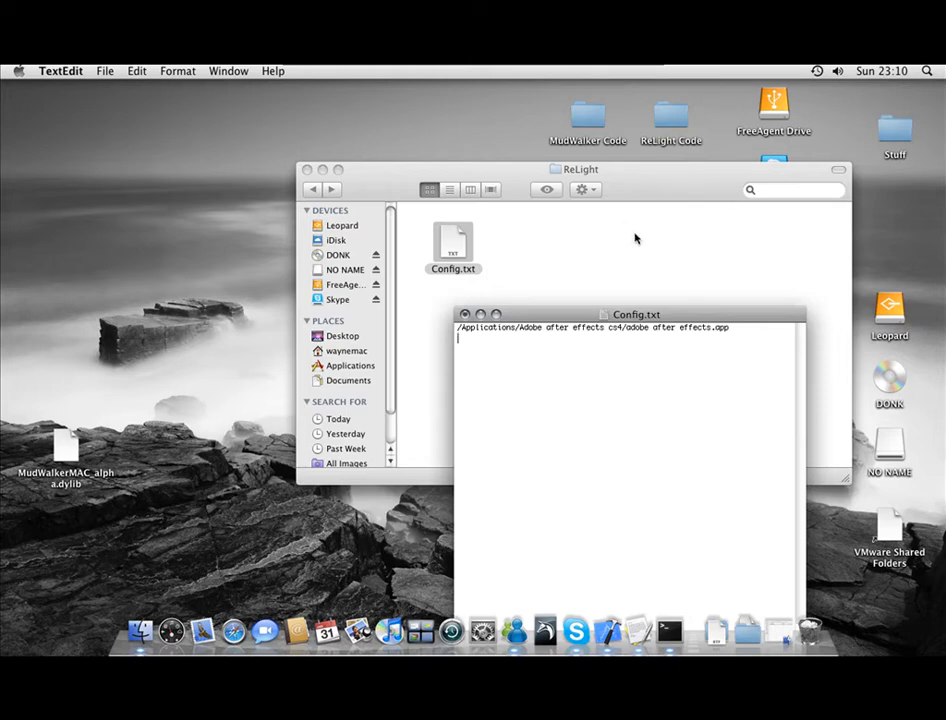
pyautogui.moveTo(623, 248)
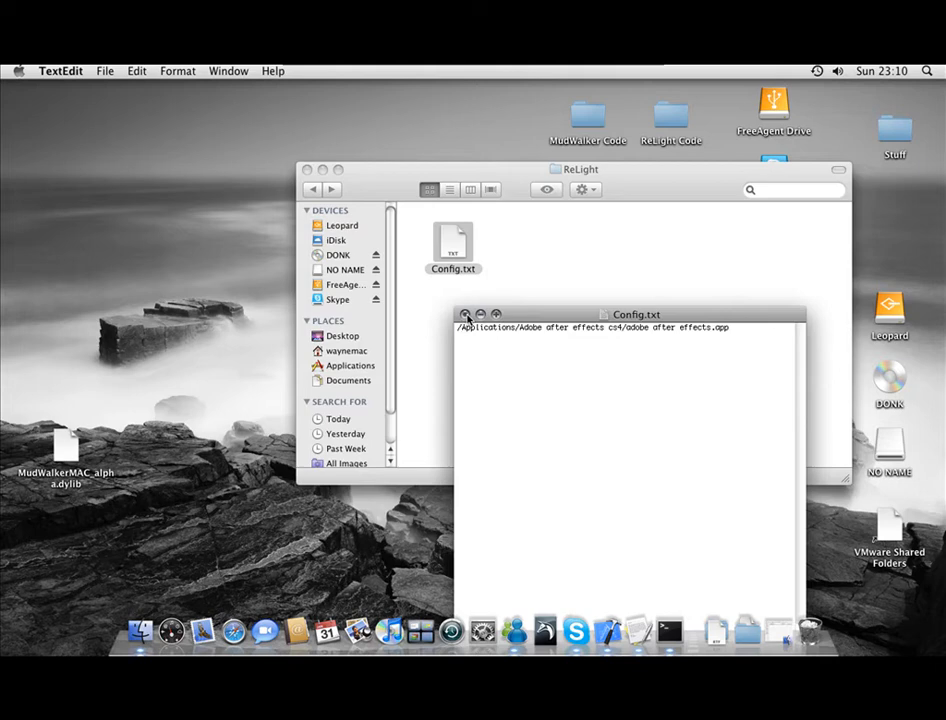
# Close the Config.txt window and answer the save prompt
pyautogui.click(466, 314)
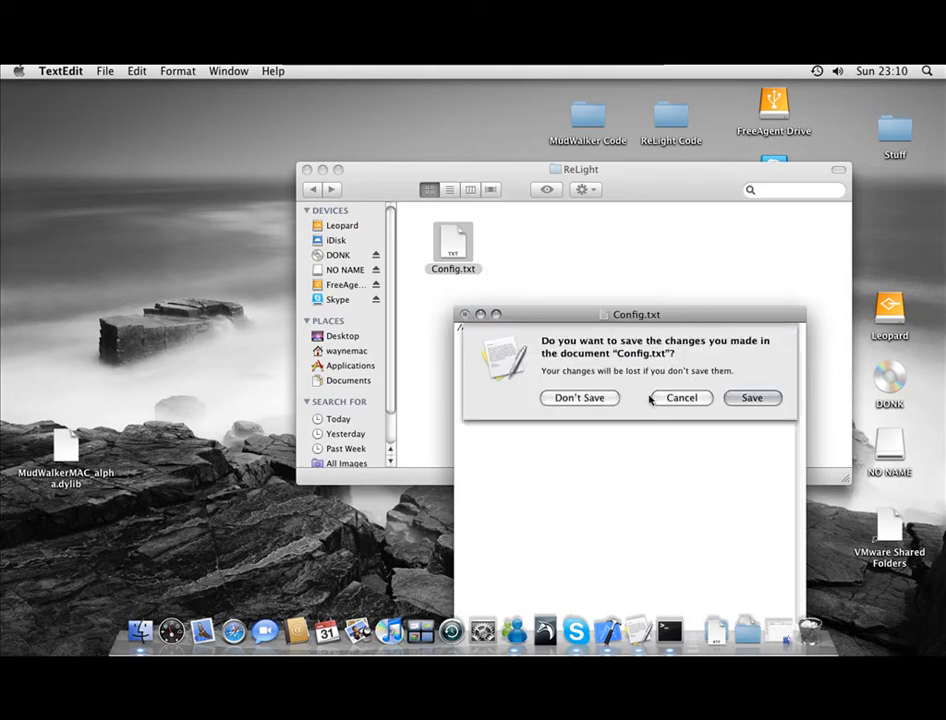
pyautogui.click(578, 398)
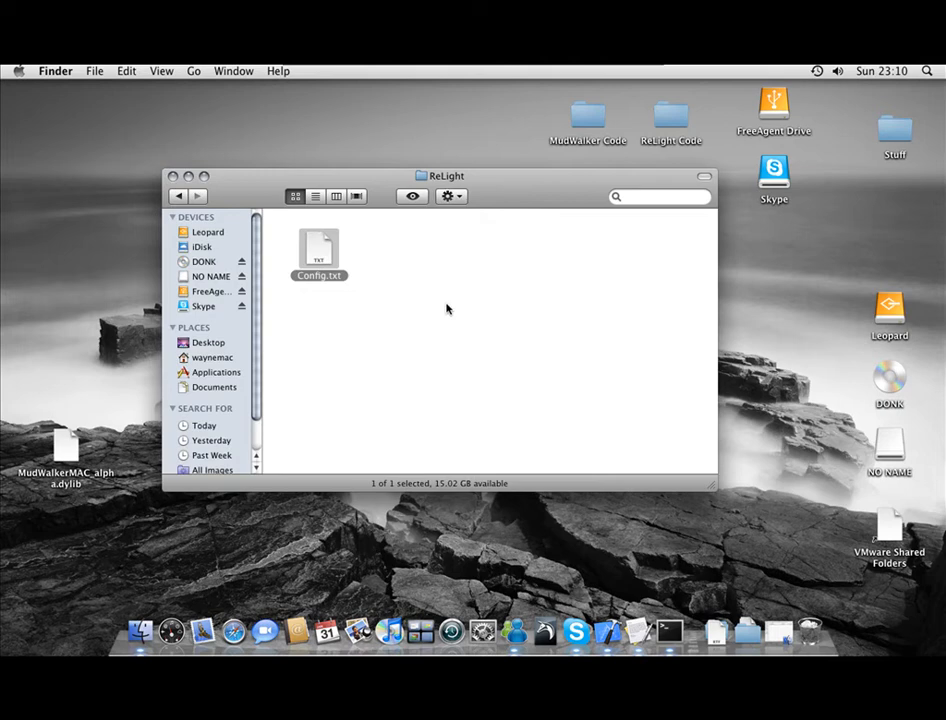
pyautogui.moveTo(429, 307)
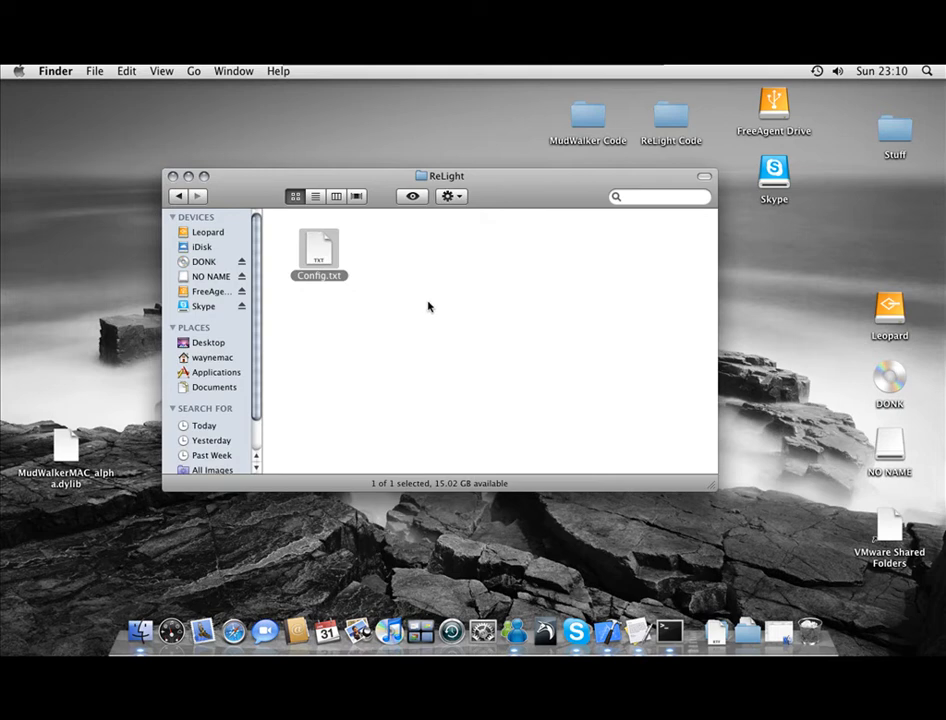
# Place ReLightMAC.dylib on the desktop beside MudWalkerMAC_alpha.dylib
pyautogui.click(66, 447)
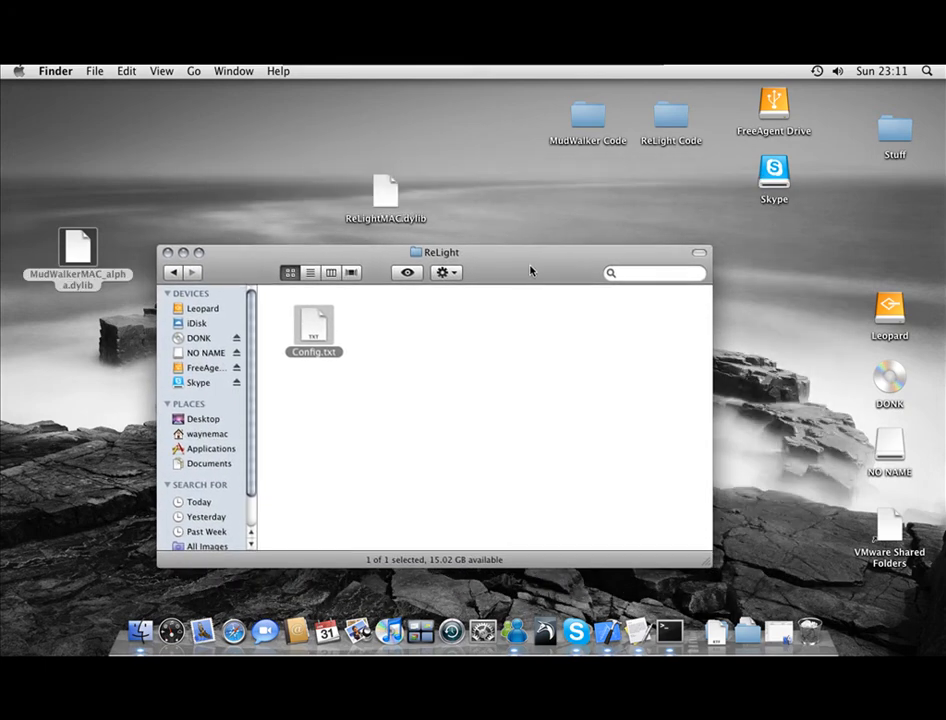
pyautogui.click(72, 242)
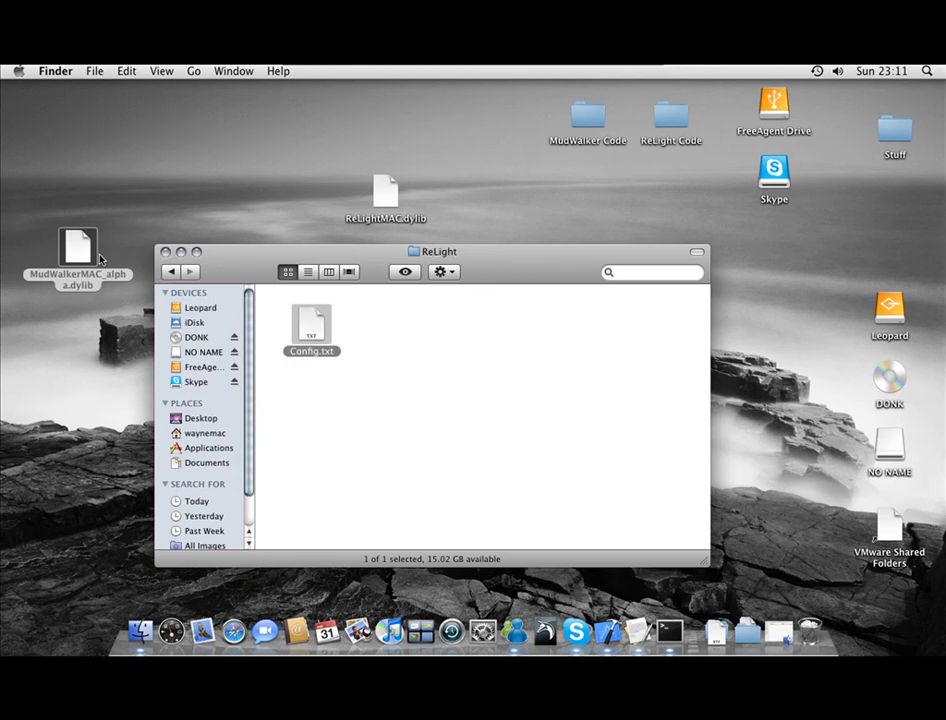
pyautogui.moveTo(156, 291)
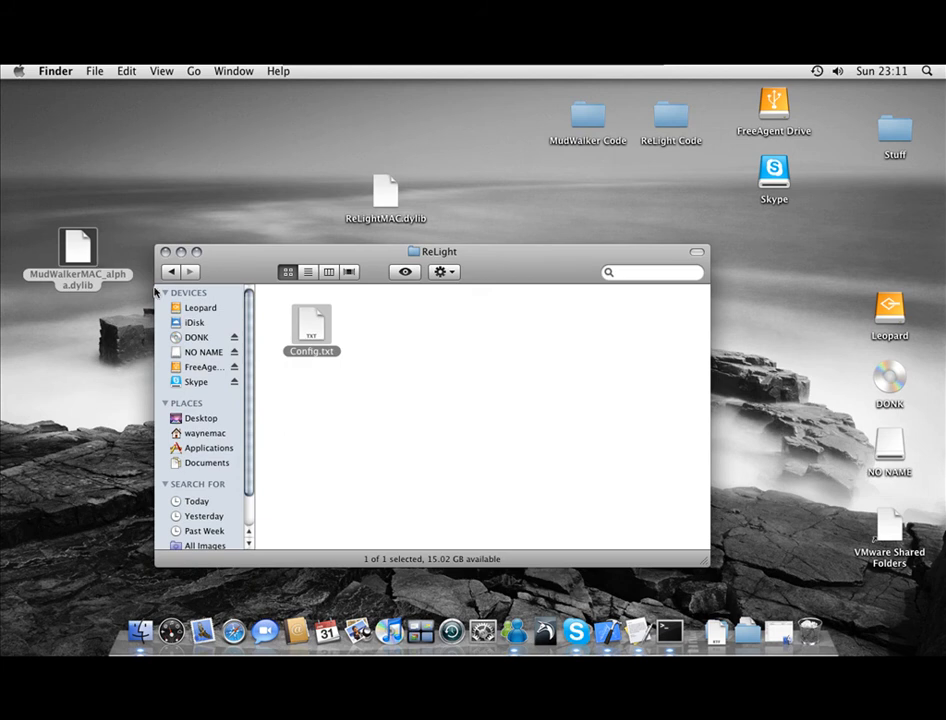